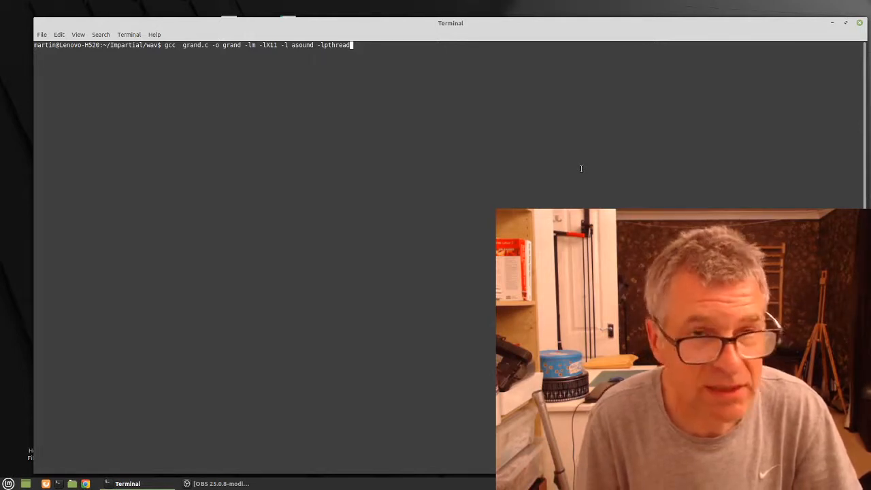
{"action": "mouse_move", "coordinate": [476, 164]}
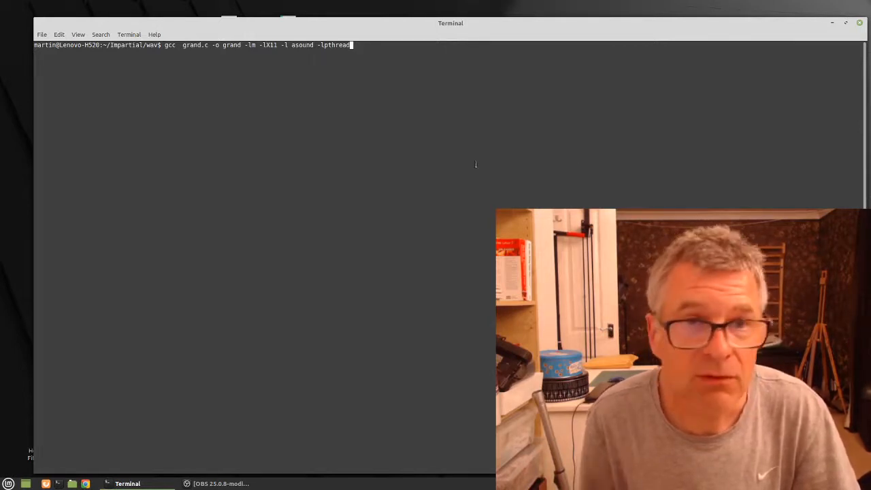
{"action": "mouse_move", "coordinate": [313, 117]}
{"action": "type", "text": "-Og"}
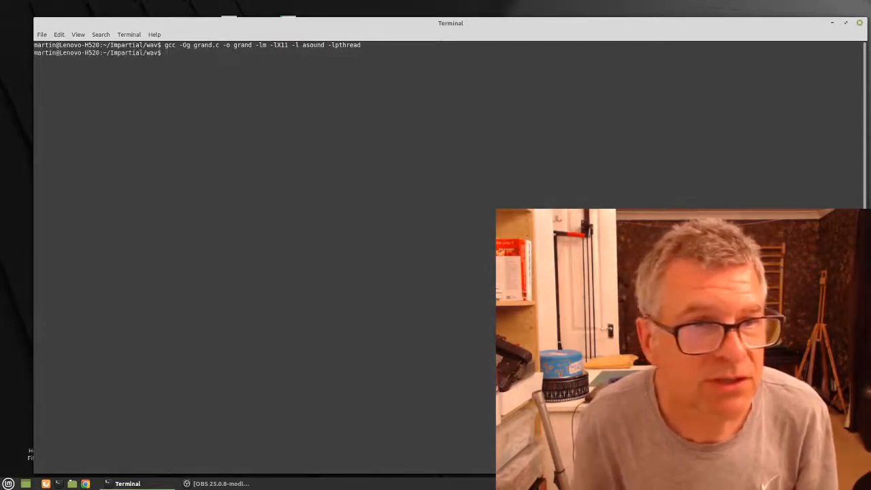
{"action": "type", "text": "./grand"}
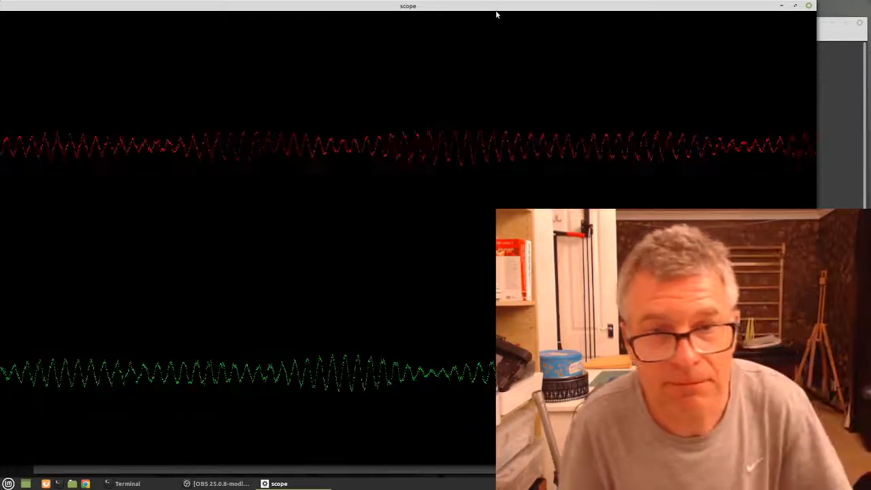
Close the scope waveform window so the grand program exits and the prompt returns.
{"action": "left_click", "coordinate": [128, 483]}
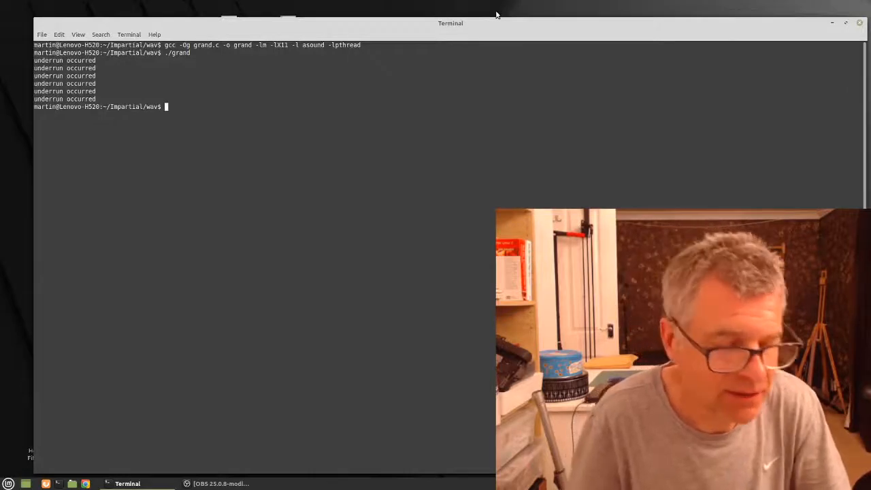